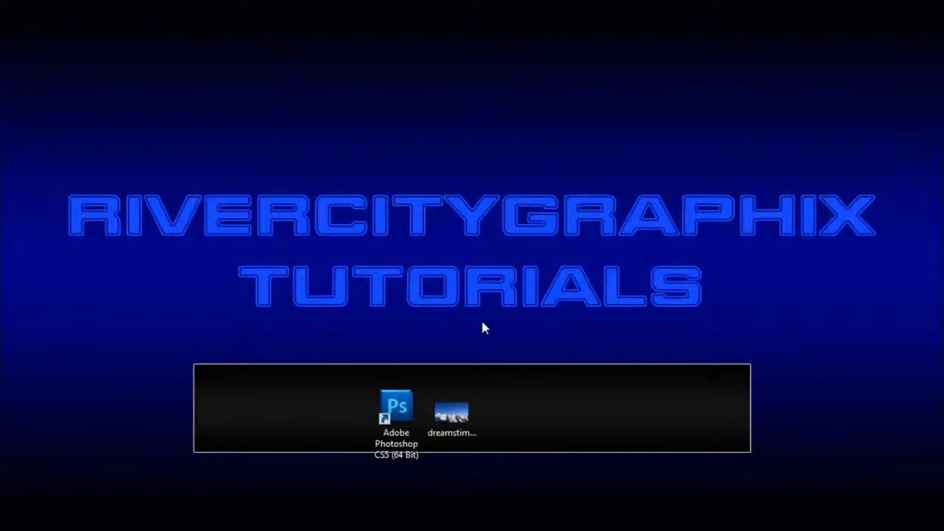
{"action": "mouse_move", "coordinate": [494, 327]}
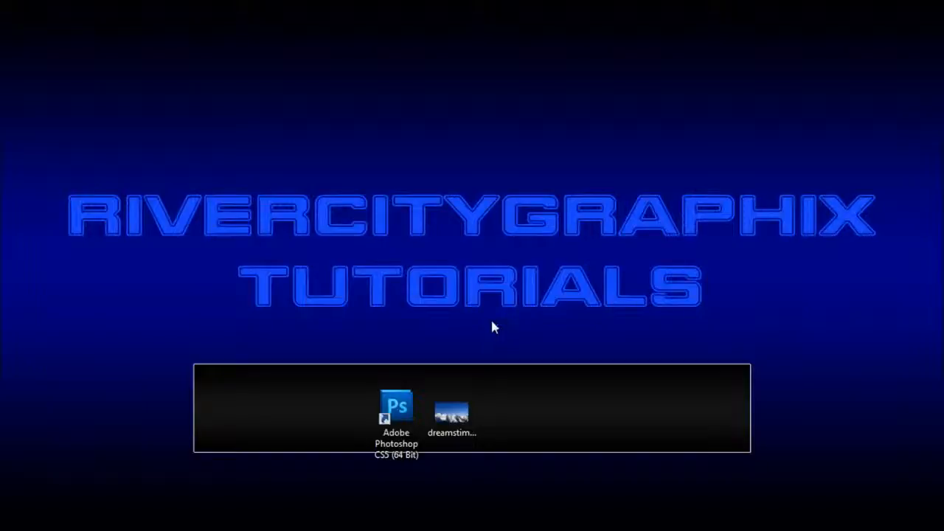
Step: Open the dreamstime snowy mountain photo from the desktop in Photoshop CS5
{"action": "double_click", "coordinate": [452, 409]}
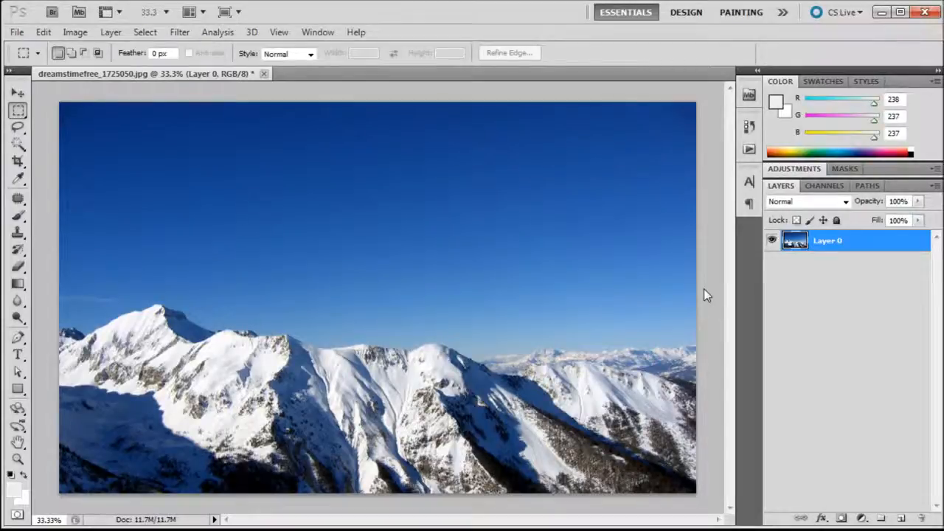
{"action": "mouse_move", "coordinate": [789, 274]}
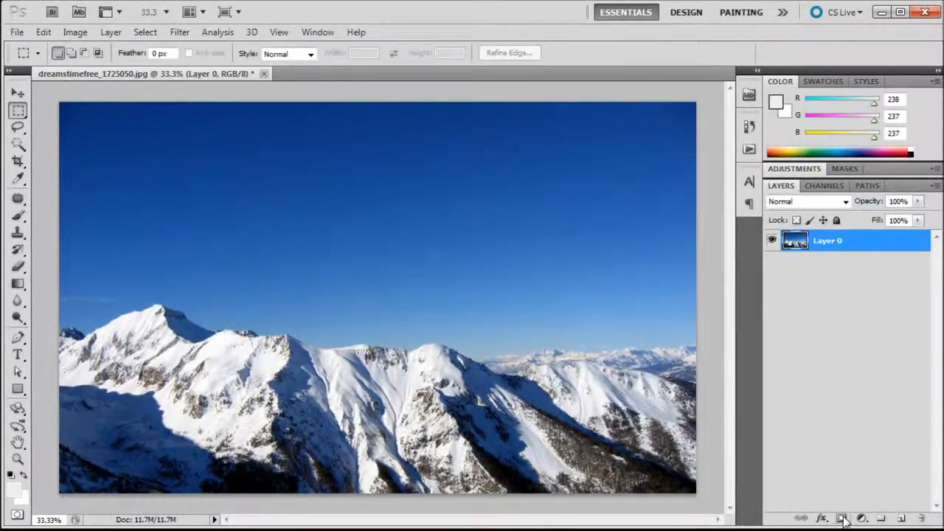
Step: Add a white mask to Layer 0, review its options, and target the mask thumbnail
{"action": "left_click", "coordinate": [841, 518]}
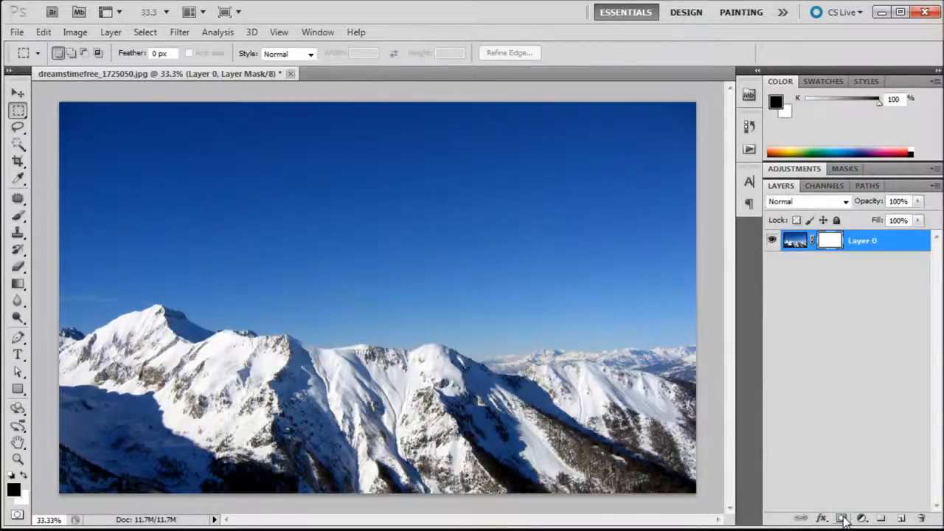
{"action": "right_click", "coordinate": [829, 240]}
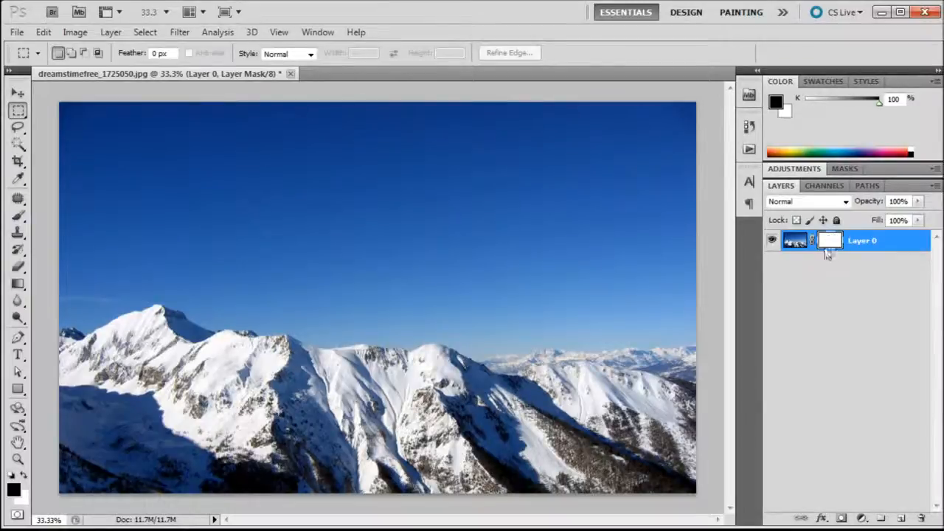
{"action": "right_click", "coordinate": [829, 240]}
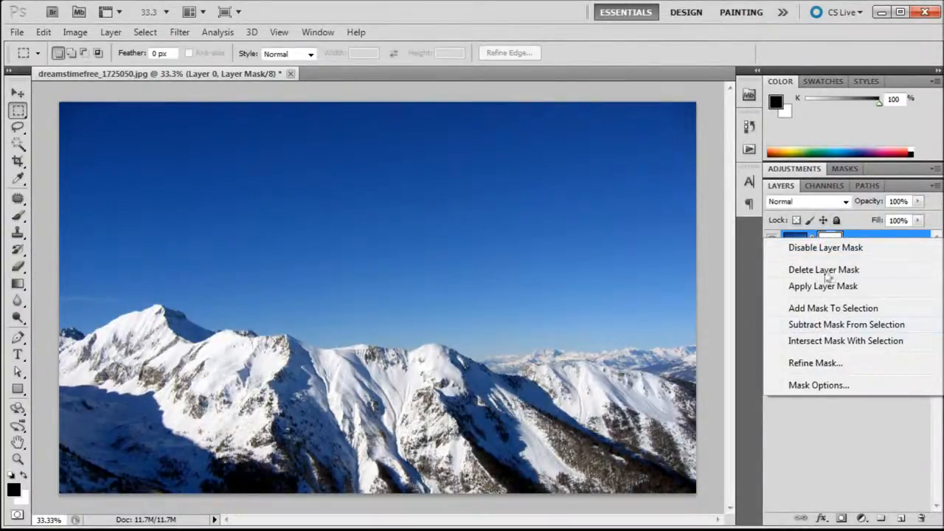
{"action": "mouse_move", "coordinate": [822, 434]}
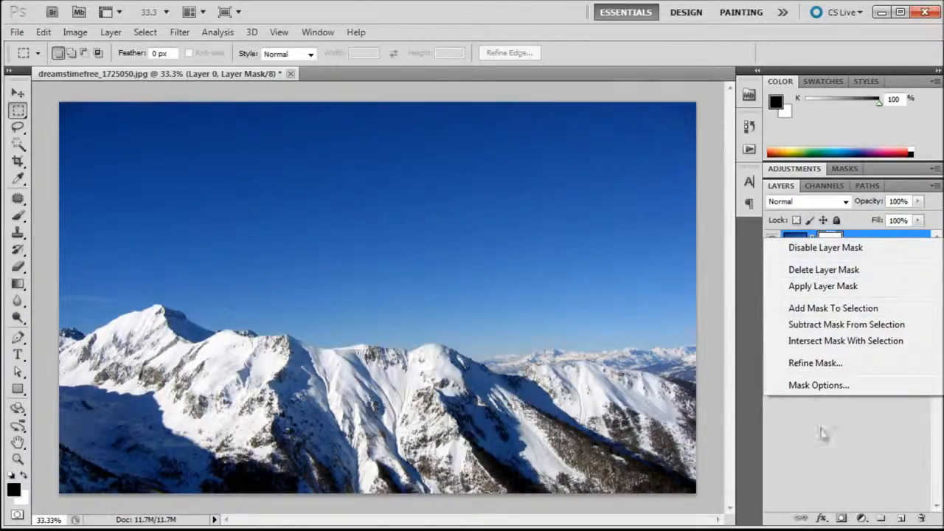
{"action": "mouse_move", "coordinate": [846, 457]}
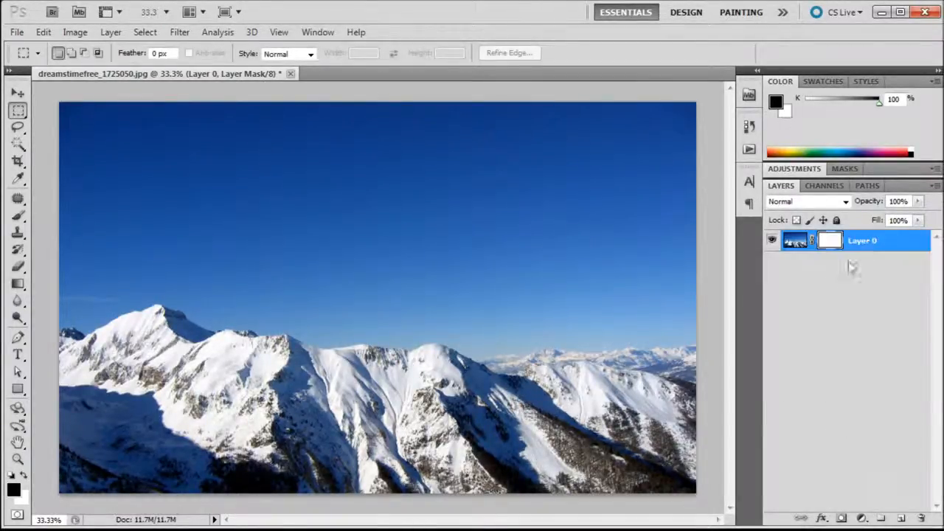
{"action": "mouse_move", "coordinate": [839, 264]}
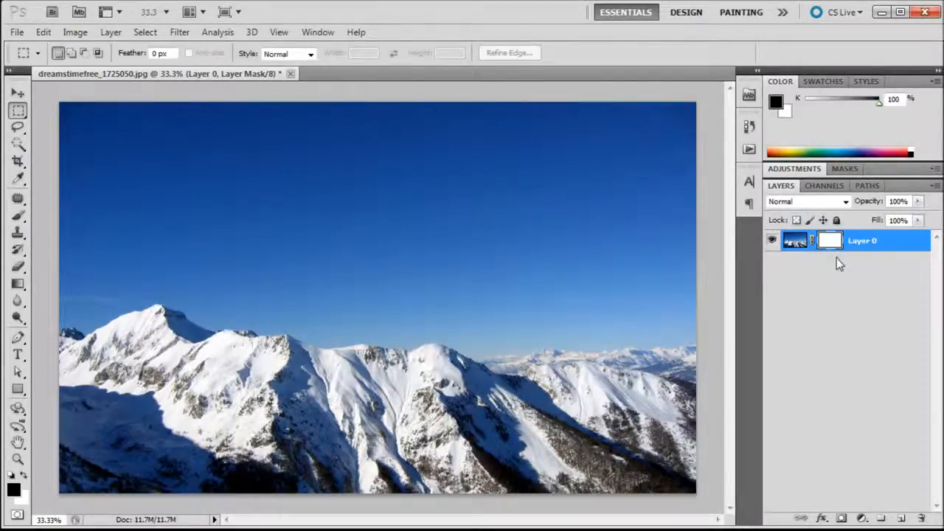
{"action": "left_click", "coordinate": [829, 240]}
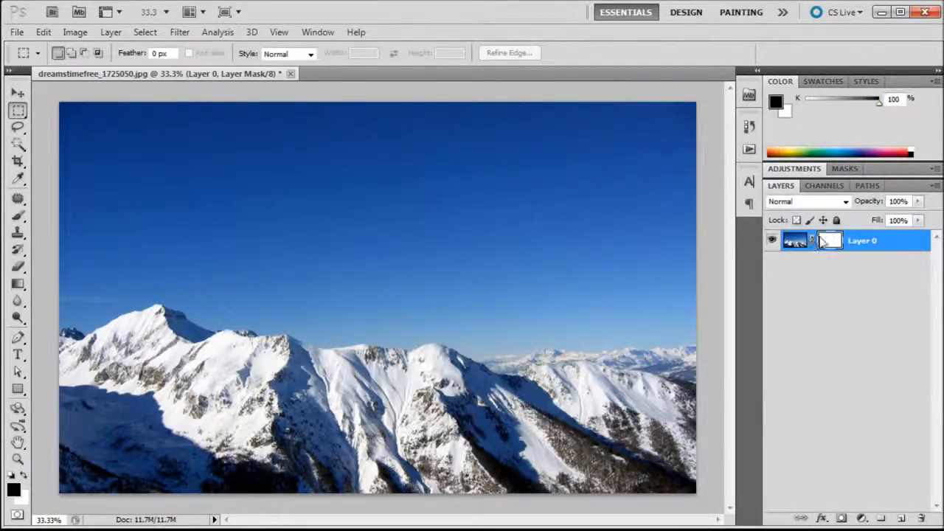
{"action": "mouse_move", "coordinate": [828, 239]}
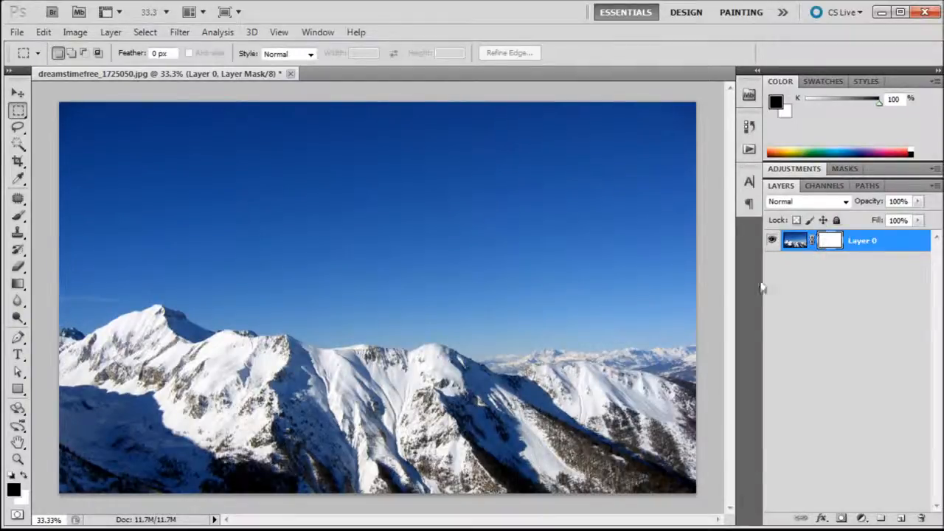
{"action": "mouse_move", "coordinate": [548, 267]}
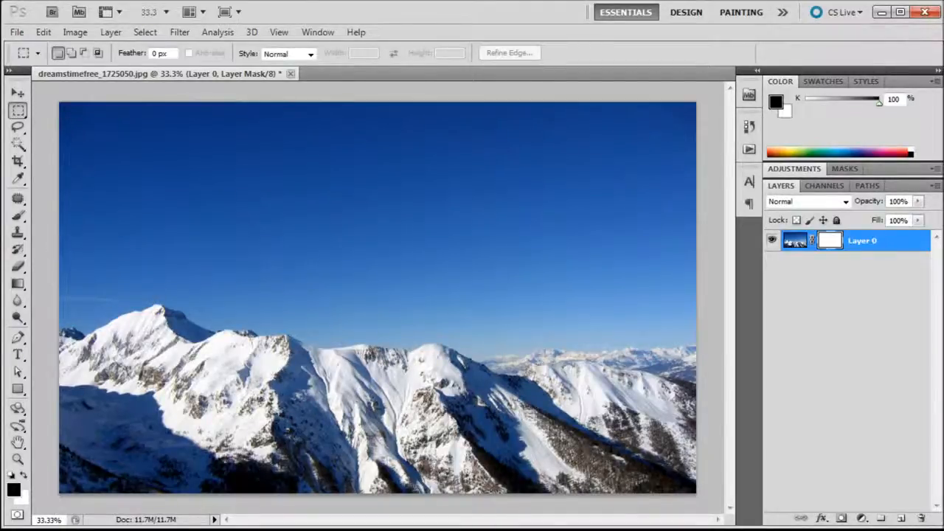
Step: Brush black over the sky on Layer 0's mask, across the top and above the mountains
{"action": "left_click", "coordinate": [18, 215]}
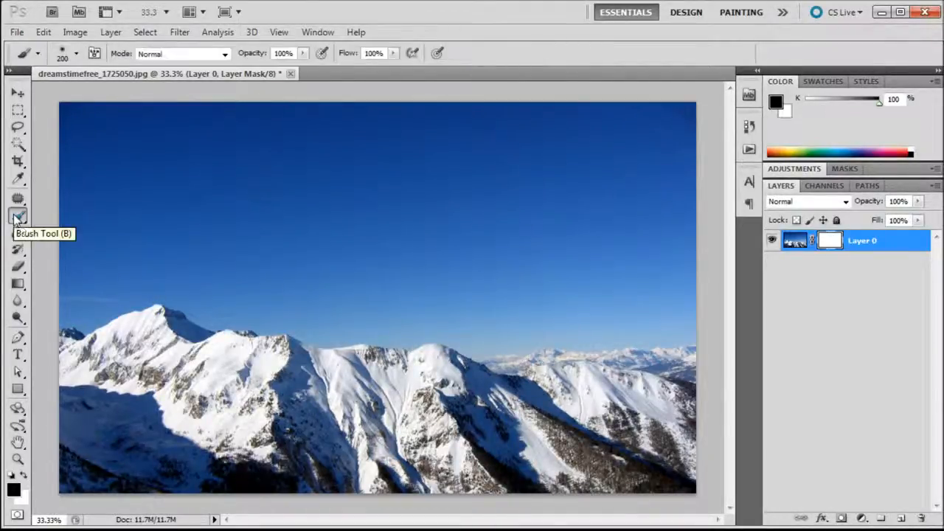
{"action": "mouse_move", "coordinate": [13, 493]}
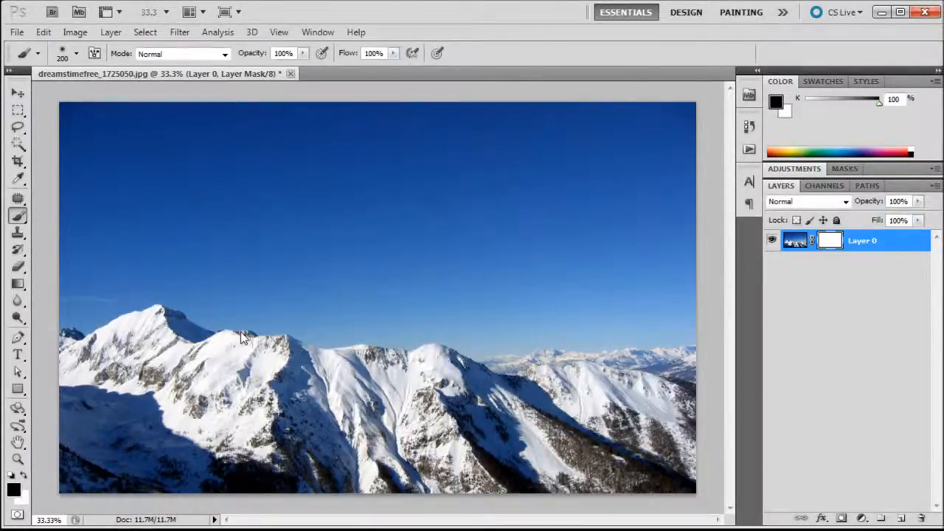
{"action": "mouse_move", "coordinate": [162, 164]}
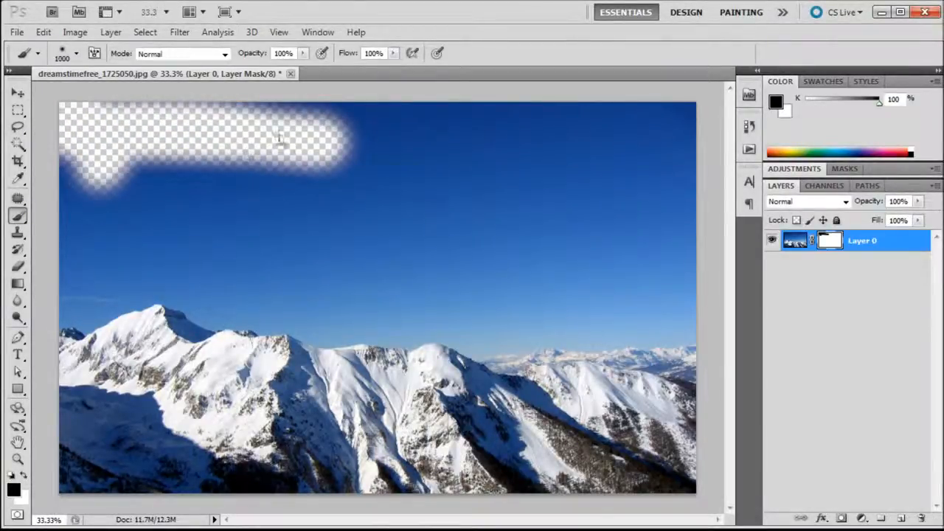
{"action": "left_click_drag", "start_coordinate": [295, 148], "coordinate": [626, 185]}
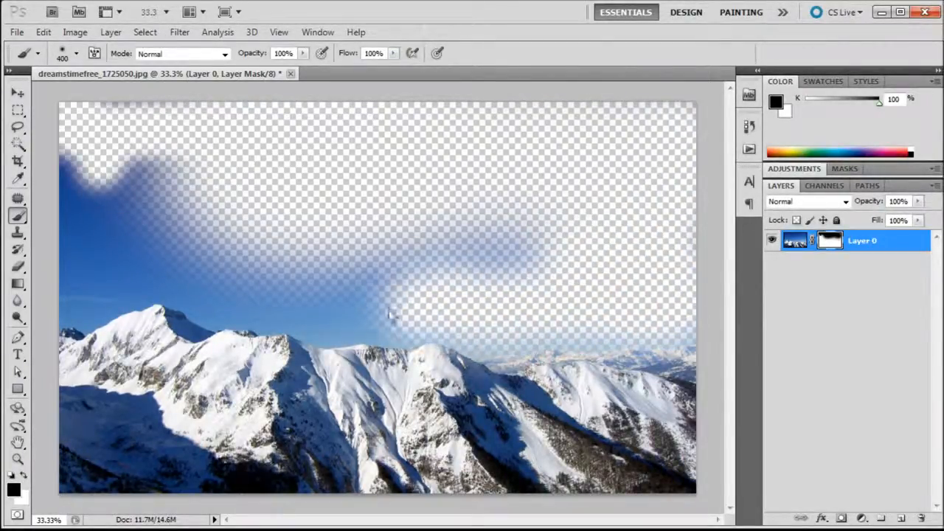
{"action": "left_click_drag", "start_coordinate": [390, 313], "coordinate": [70, 291]}
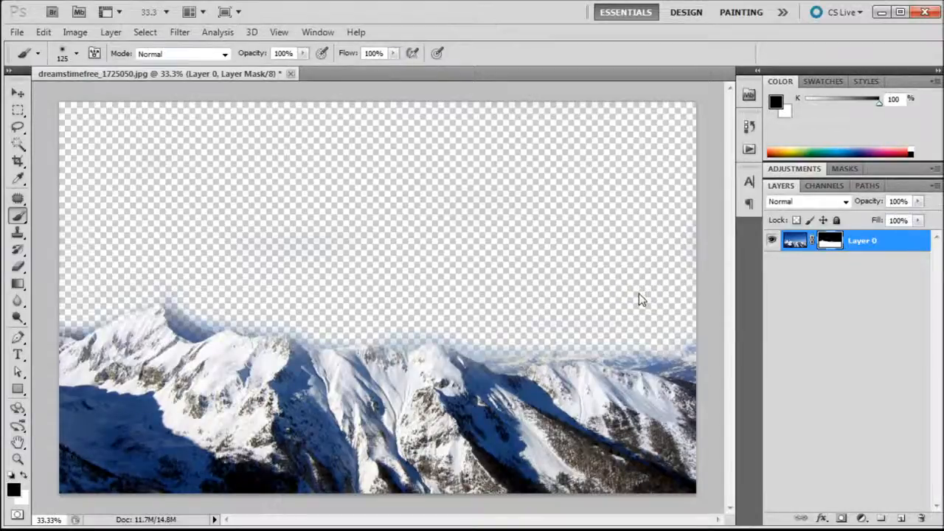
{"action": "mouse_move", "coordinate": [637, 323]}
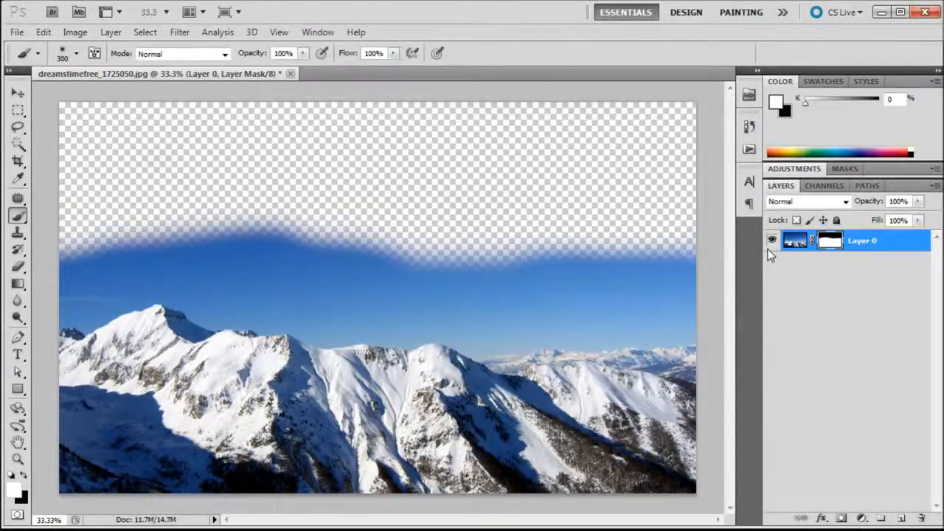
{"action": "mouse_move", "coordinate": [772, 240]}
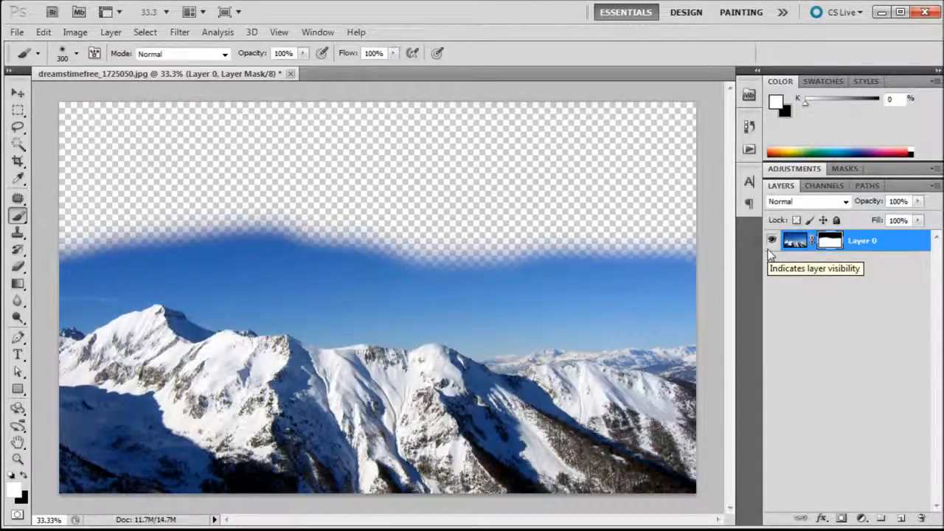
{"action": "mouse_move", "coordinate": [677, 244]}
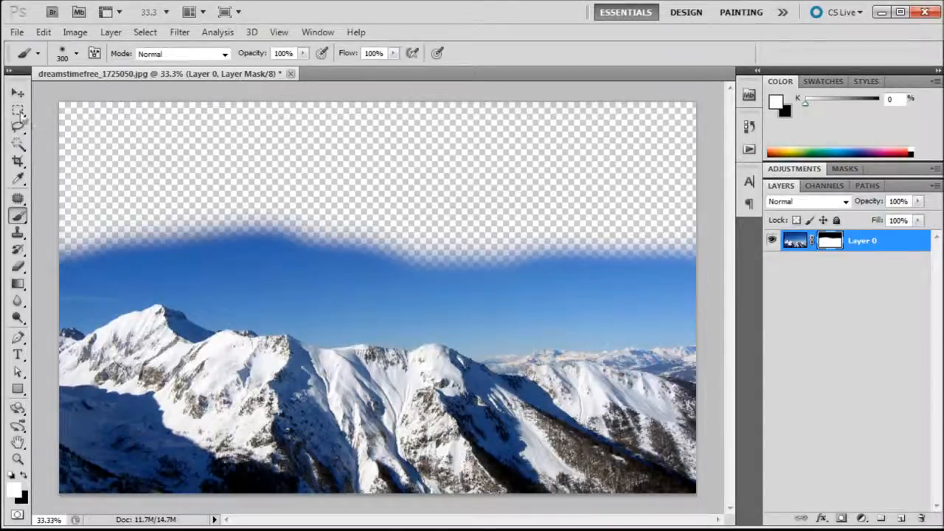
Step: Delete Layer 0's layer mask using the mask thumbnail's context menu
{"action": "right_click", "coordinate": [829, 241]}
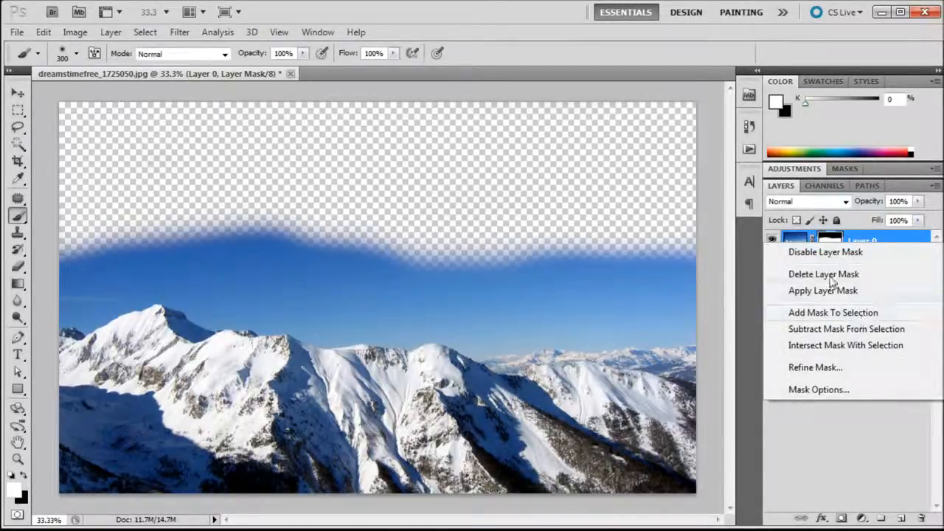
{"action": "left_click", "coordinate": [823, 290]}
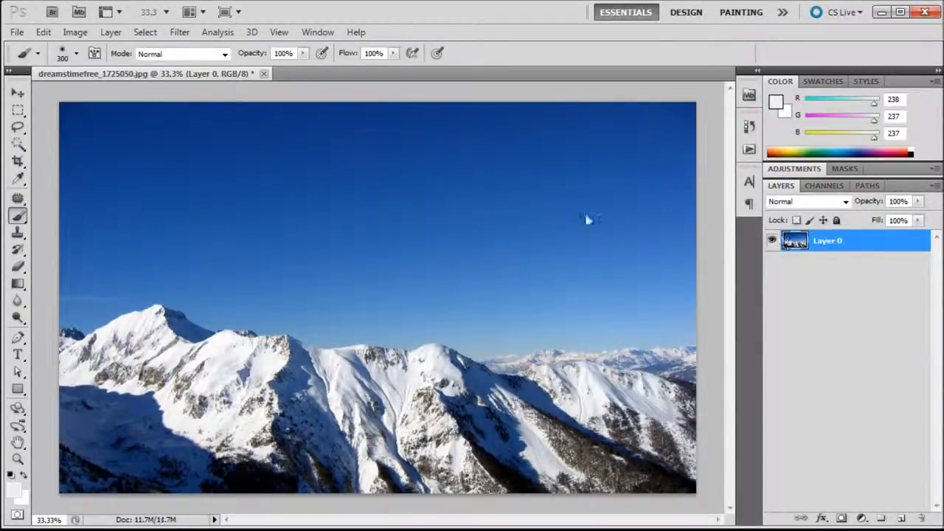
{"action": "mouse_move", "coordinate": [658, 289]}
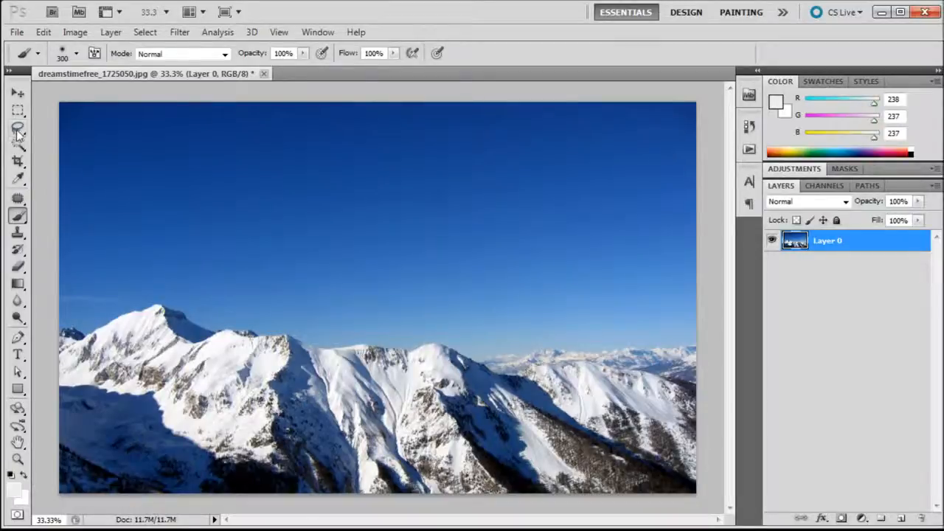
Step: Lasso the sky along the mountain ridge and add a mask from that selection
{"action": "left_click", "coordinate": [18, 128]}
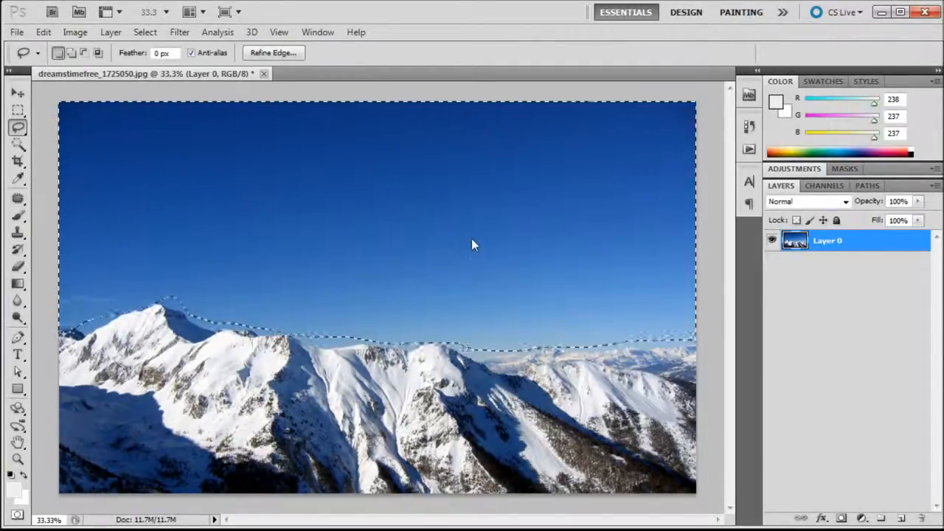
{"action": "left_click", "coordinate": [841, 518]}
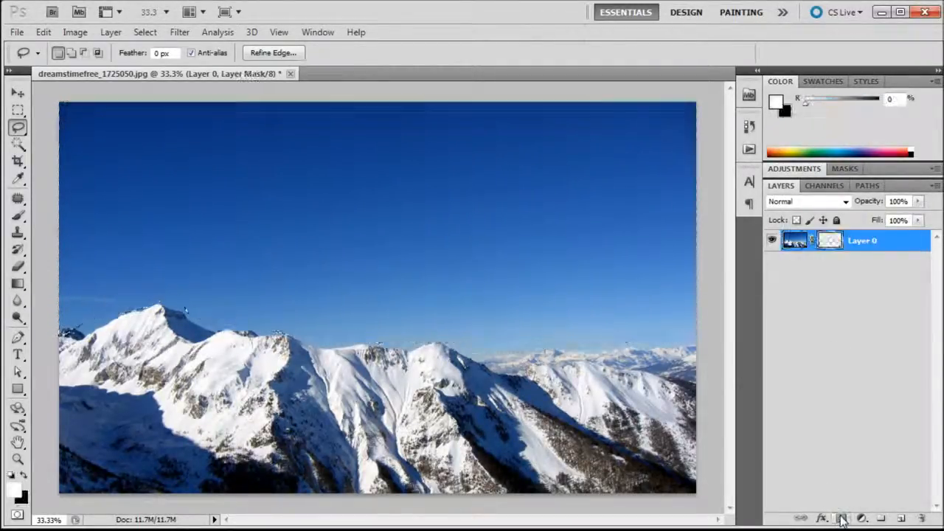
Step: Apply the sky-selection mask on Layer 0, leaving only the blue sky visible
{"action": "left_click", "coordinate": [840, 518]}
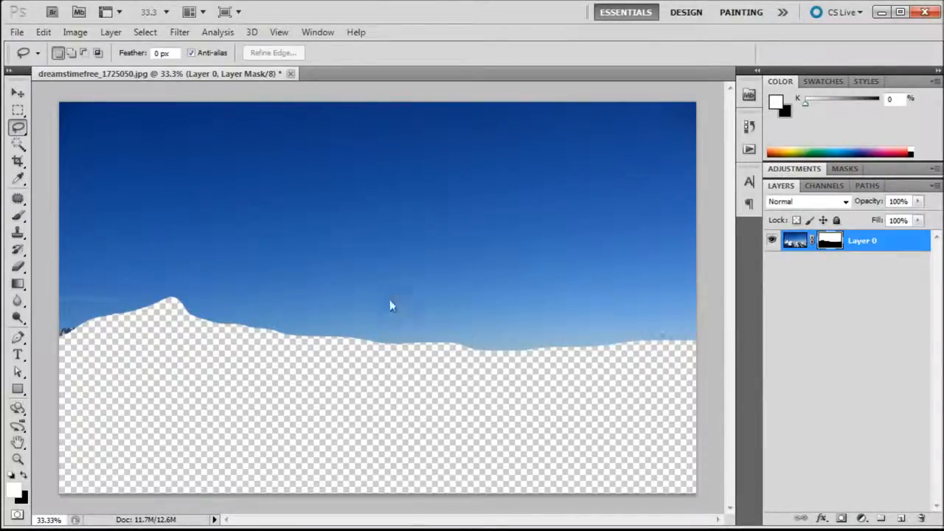
{"action": "mouse_move", "coordinate": [333, 217]}
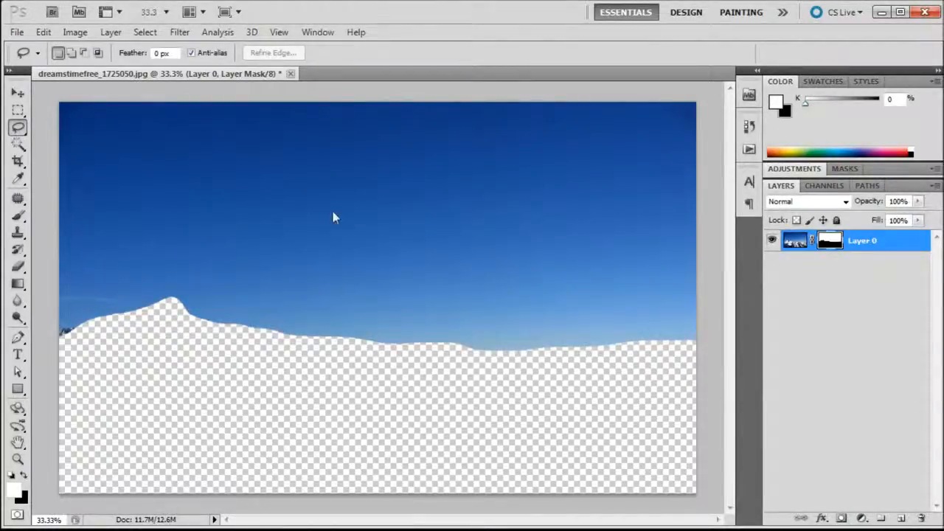
{"action": "left_click", "coordinate": [74, 32]}
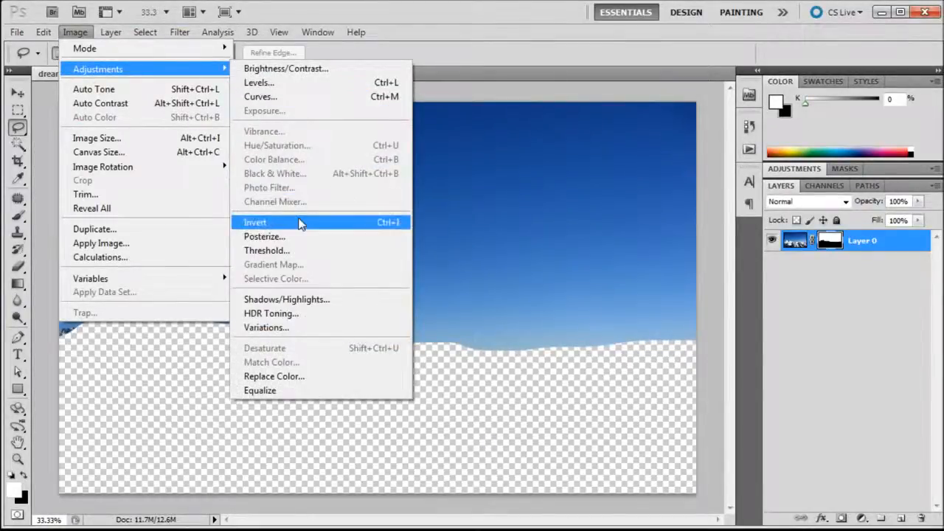
Step: Invert Layer 0's mask via Image > Adjustments > Invert to reveal the mountains
{"action": "left_click", "coordinate": [255, 222]}
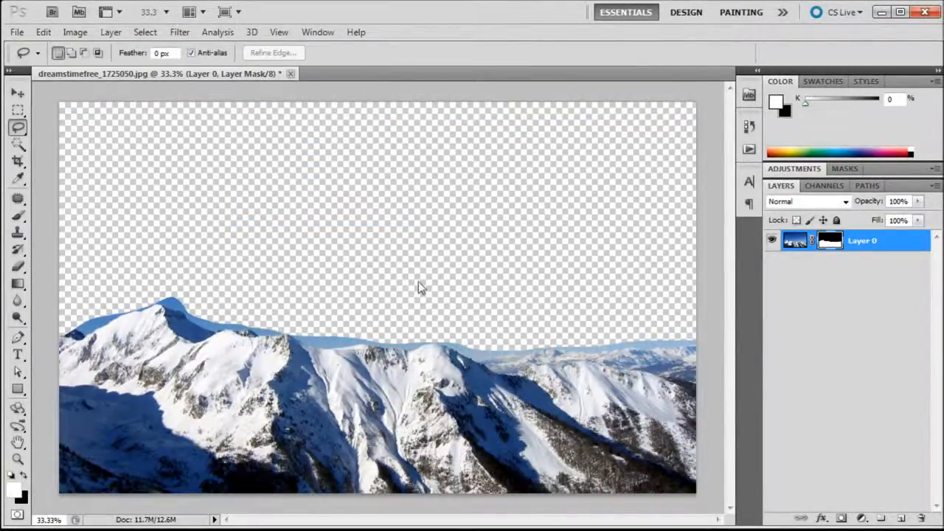
{"action": "mouse_move", "coordinate": [404, 282]}
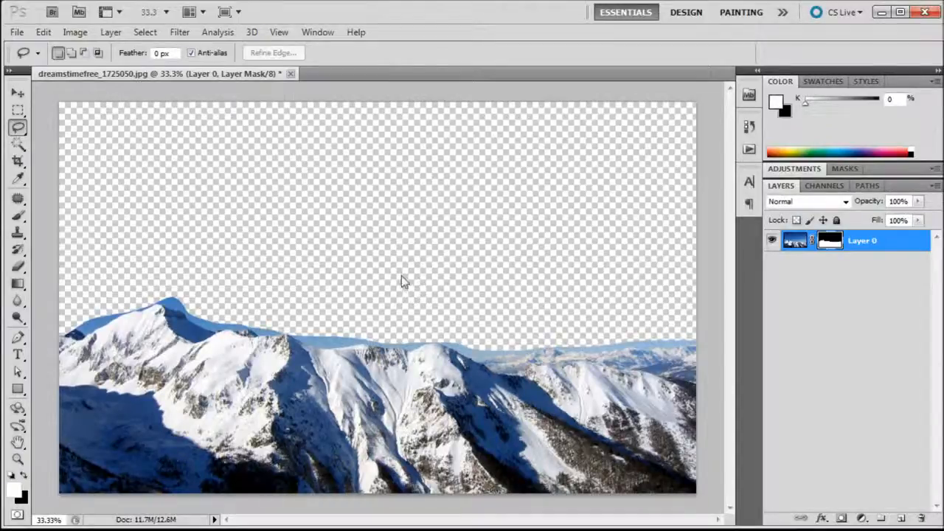
{"action": "mouse_move", "coordinate": [596, 283]}
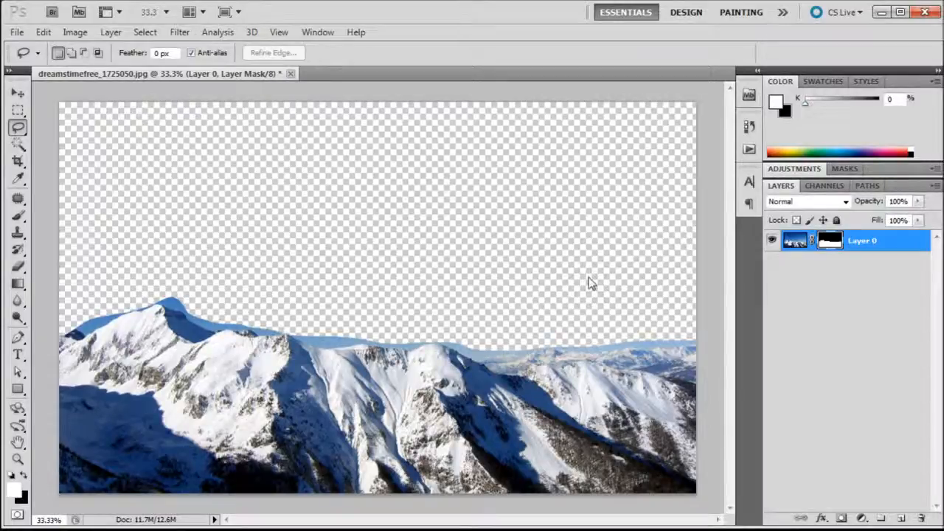
{"action": "mouse_move", "coordinate": [266, 197]}
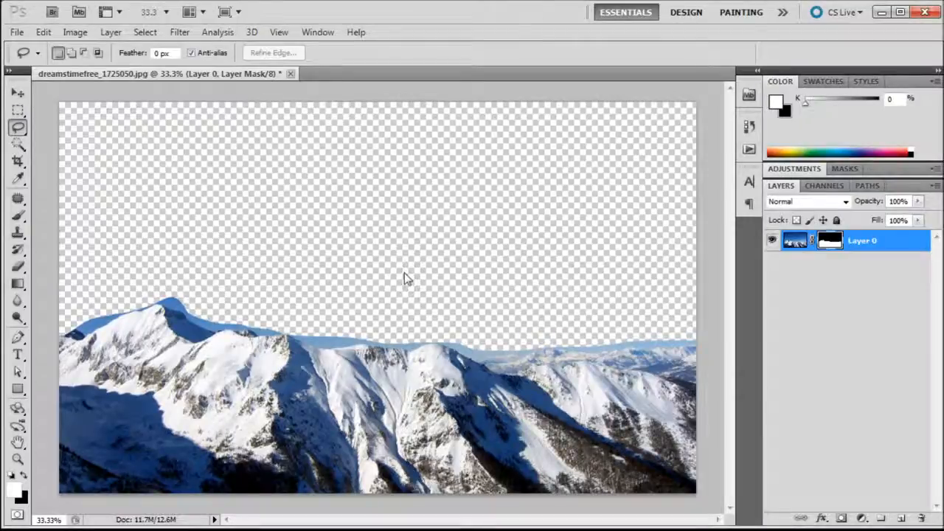
{"action": "mouse_move", "coordinate": [362, 264]}
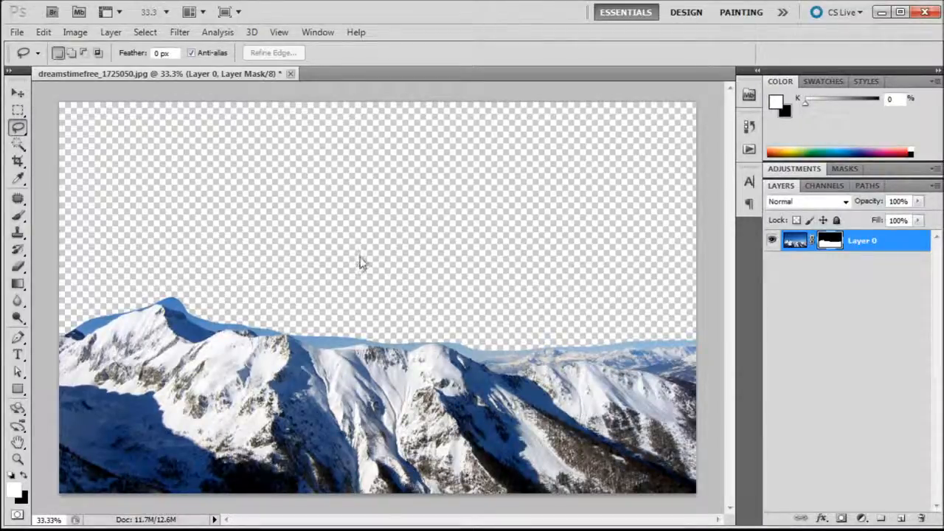